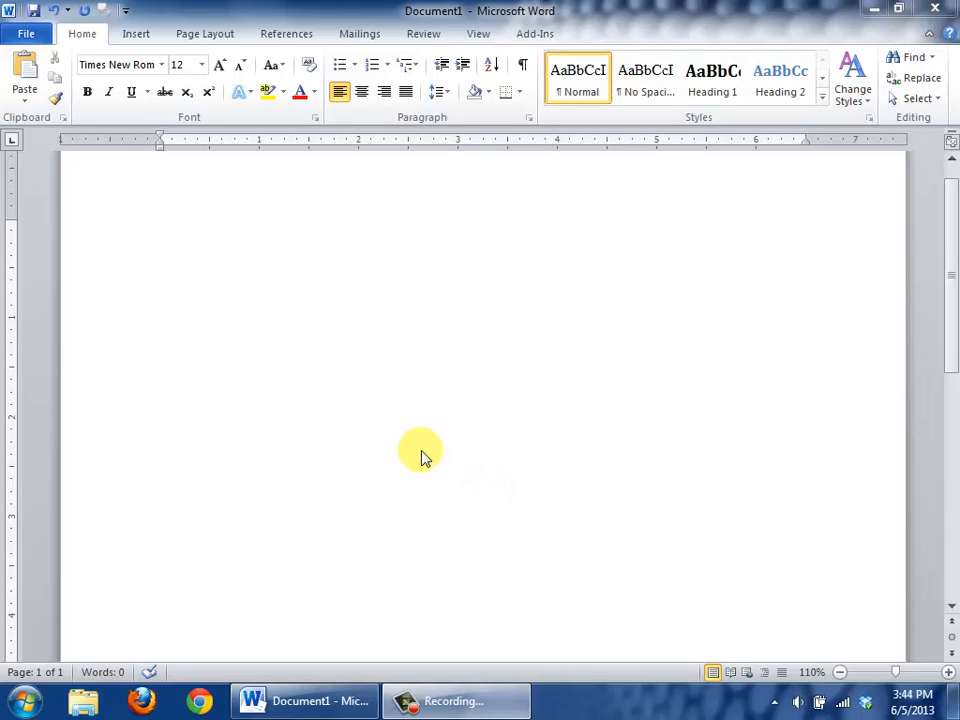
{"action": "mouse_move", "coordinate": [312, 414]}
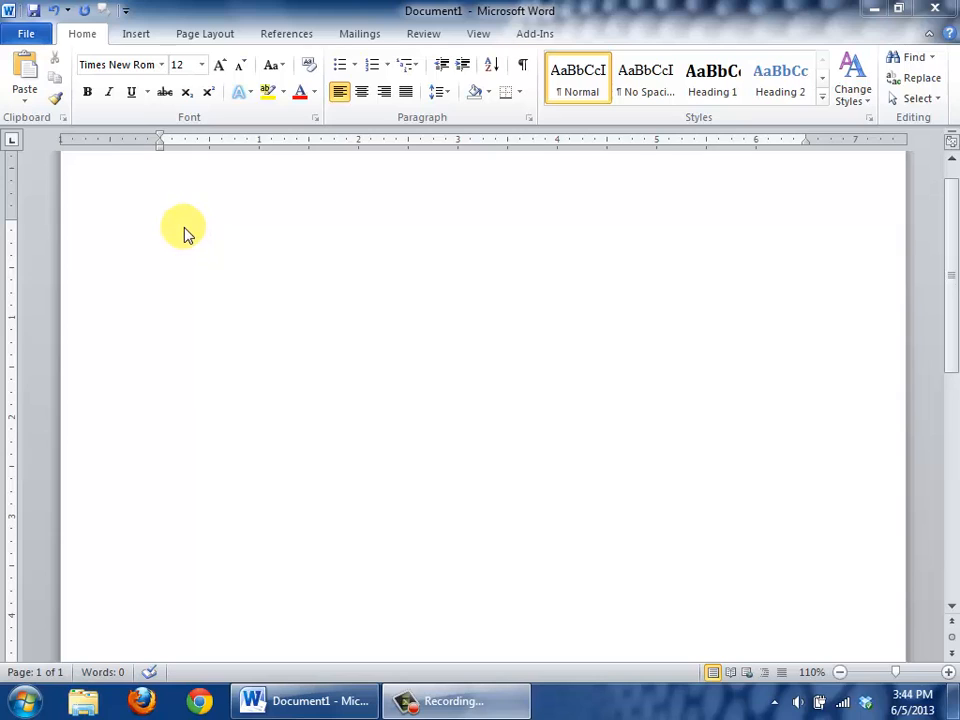
{"action": "mouse_move", "coordinate": [138, 300]}
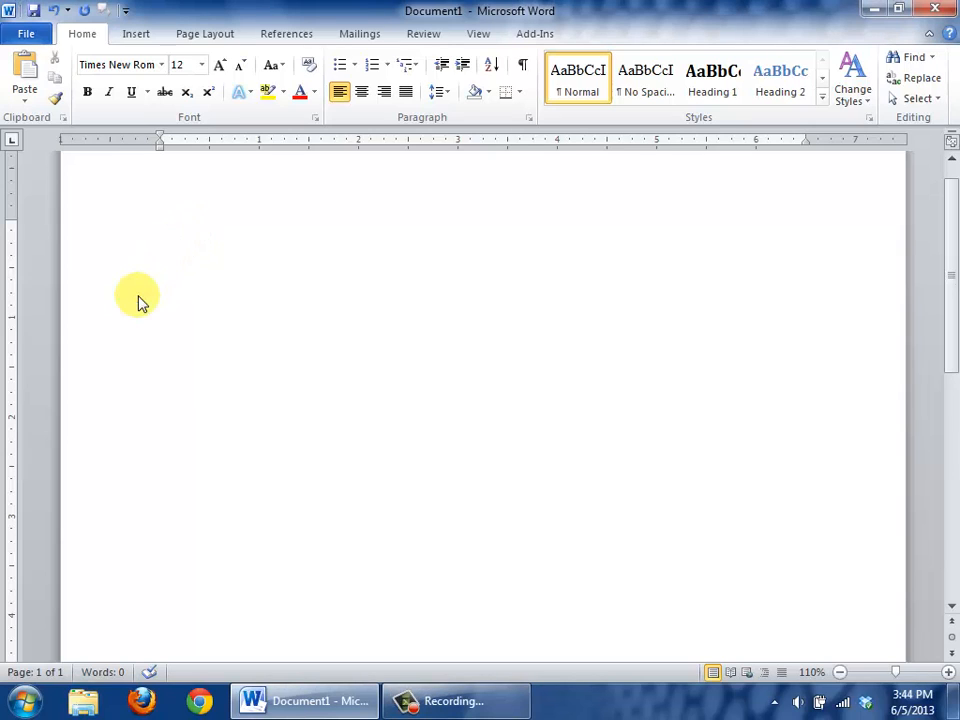
Enter the heading text 'My To Do List:' at the top of the blank page.
{"action": "type", "text": "My To D"}
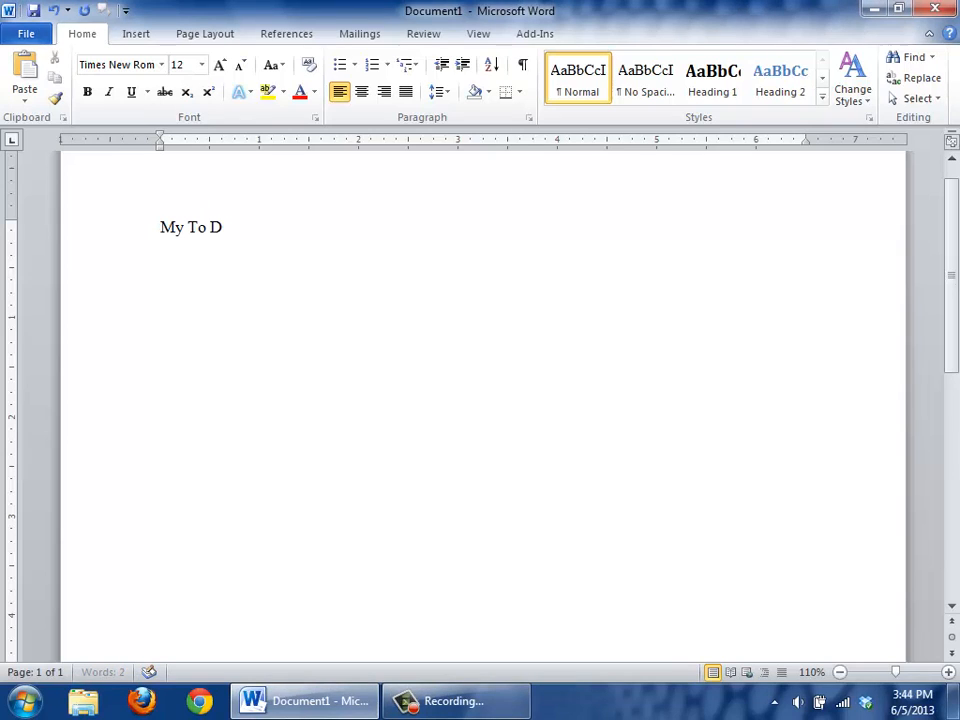
{"action": "type", "text": "o List"}
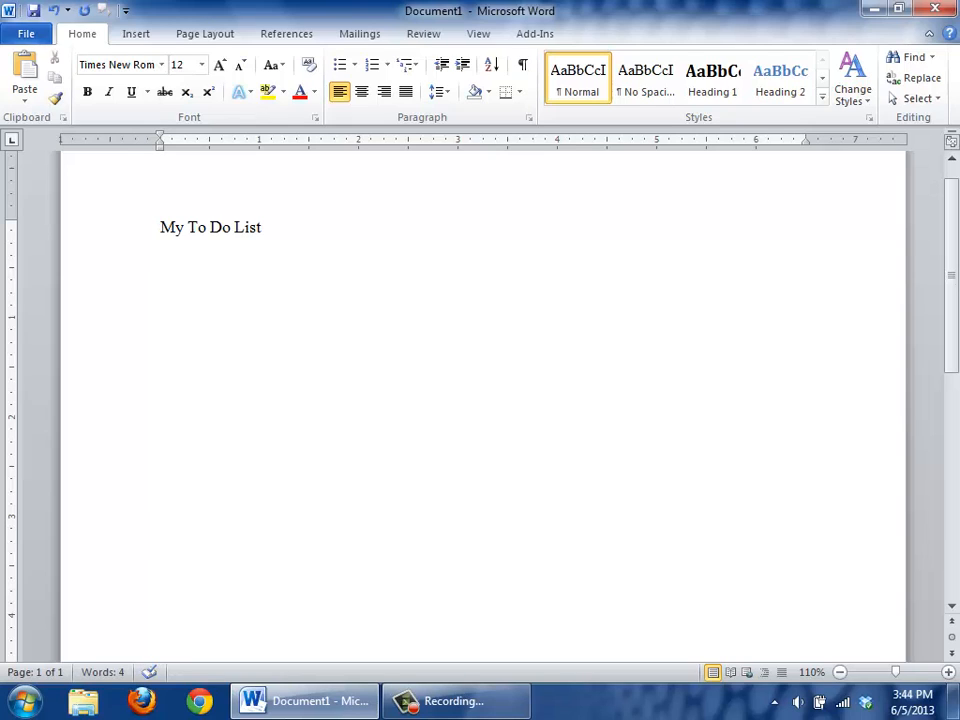
{"action": "type", "text": ":"}
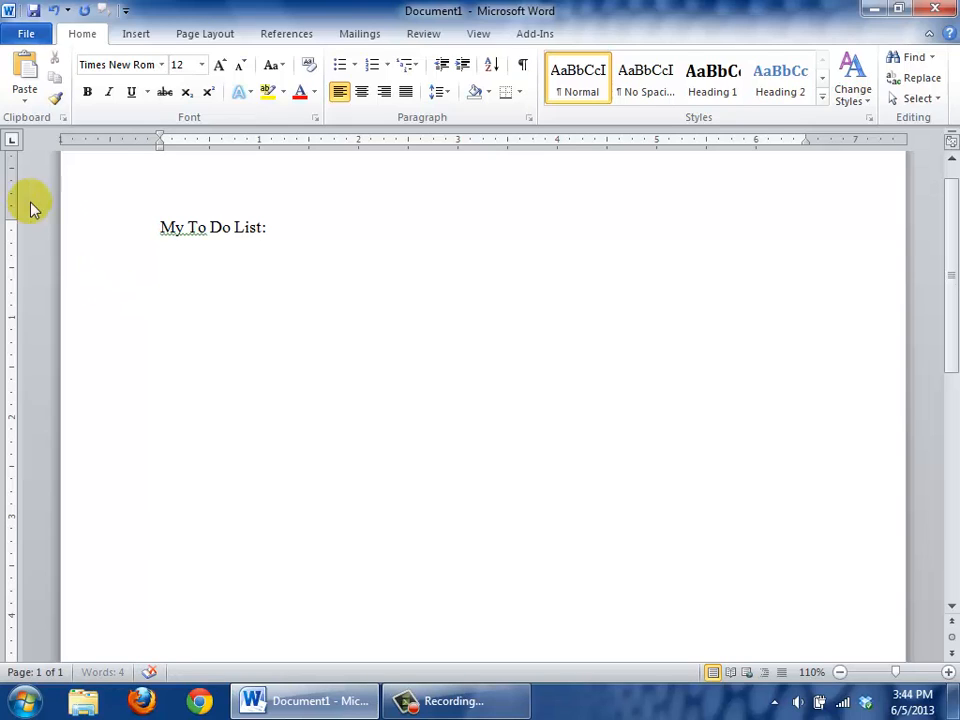
{"action": "mouse_move", "coordinate": [88, 236]}
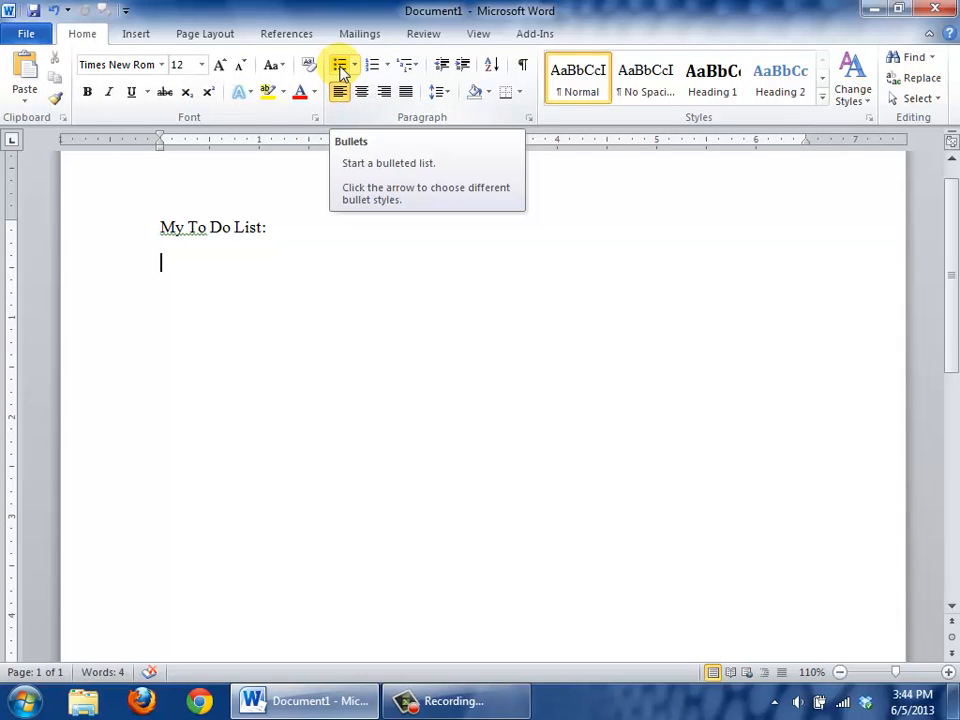
List the bulleted tasks Make a form, Design a note, Prepare for a task, Clean my room.
{"action": "left_click", "coordinate": [340, 64]}
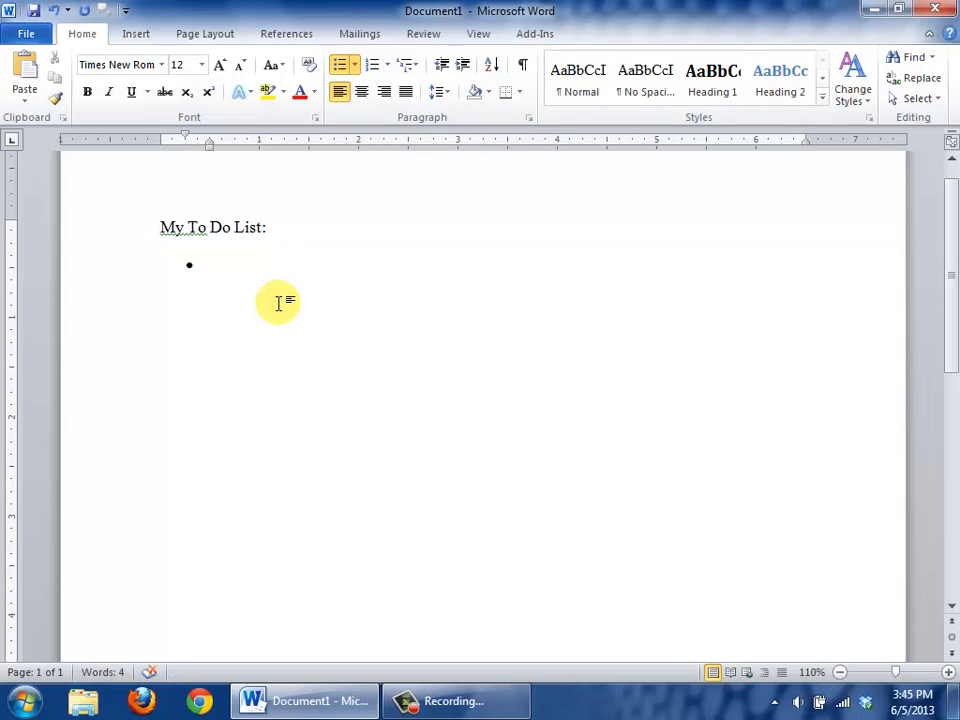
{"action": "type", "text": "M"}
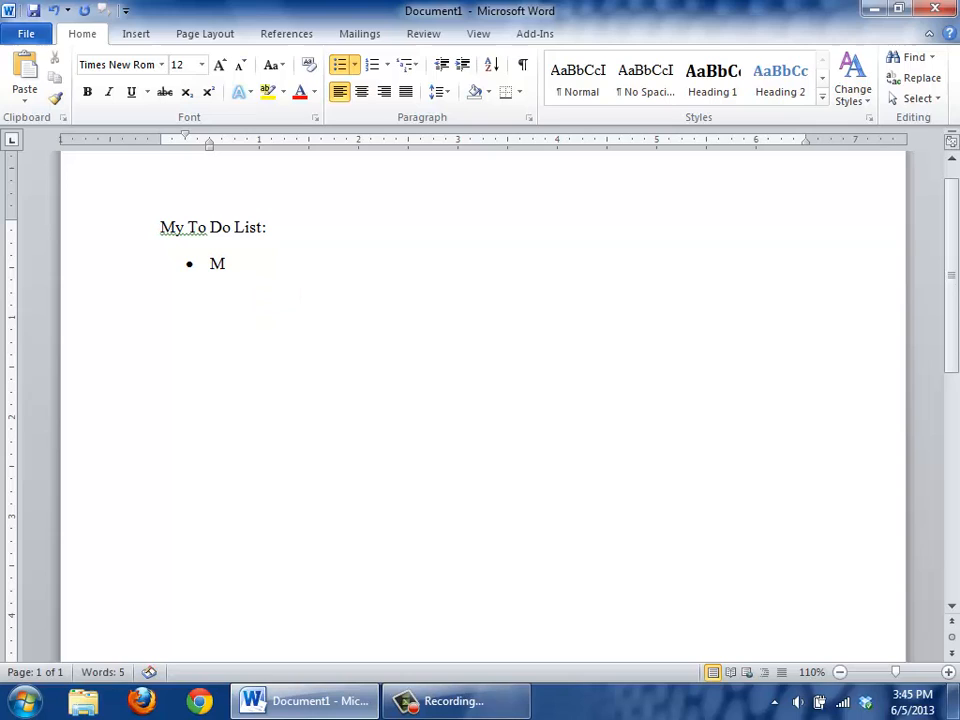
{"action": "type", "text": "ake a form"}
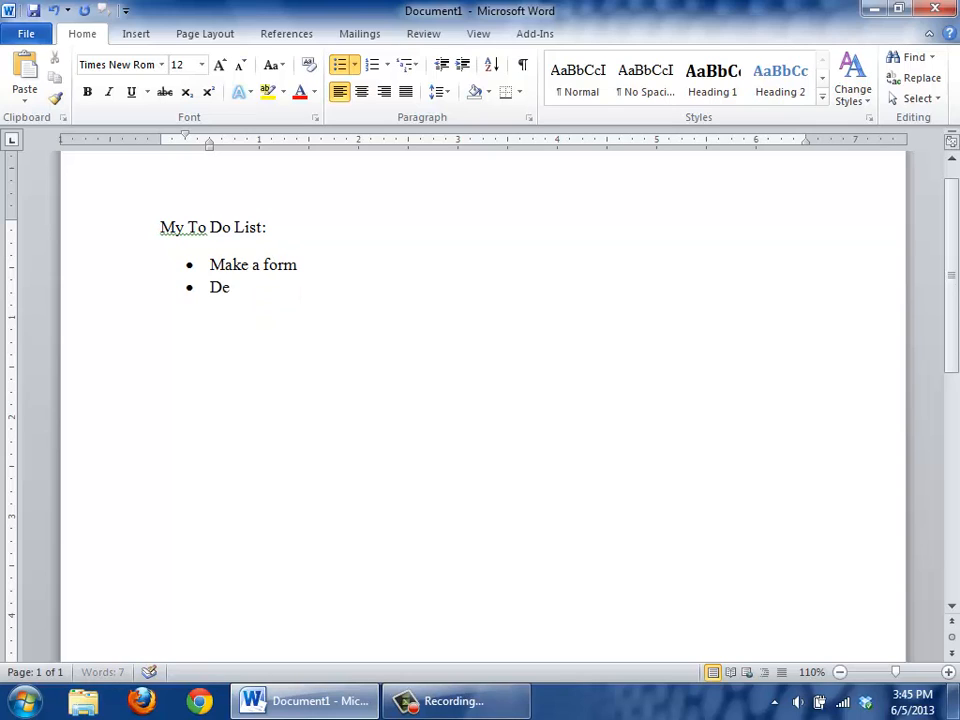
{"action": "type", "text": "sign a"}
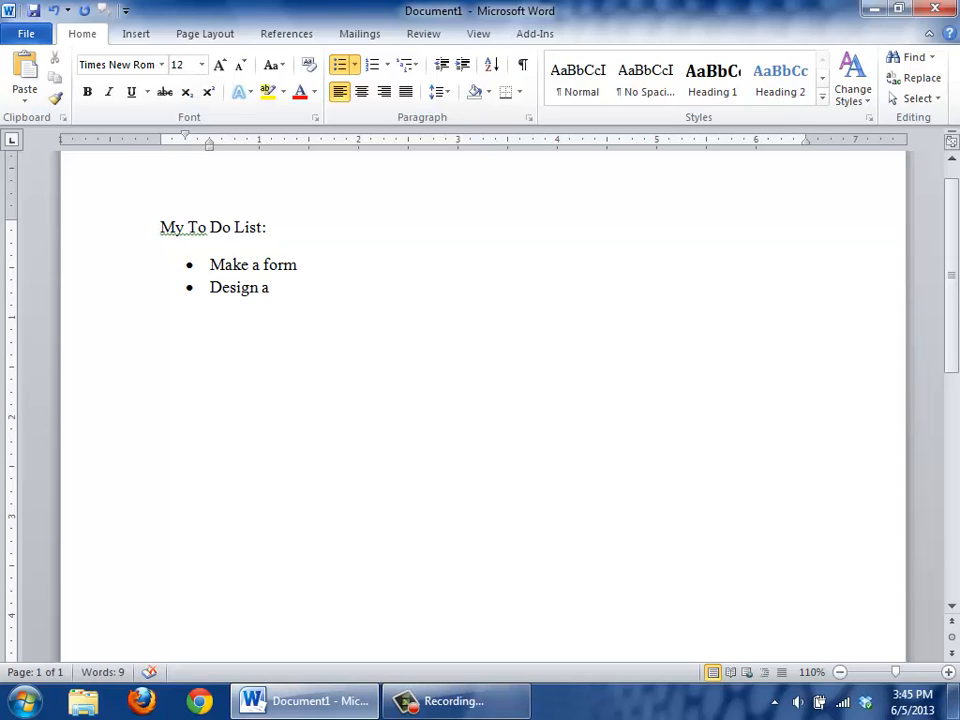
{"action": "type", "text": "note"}
{"action": "type", "text": "Prep"}
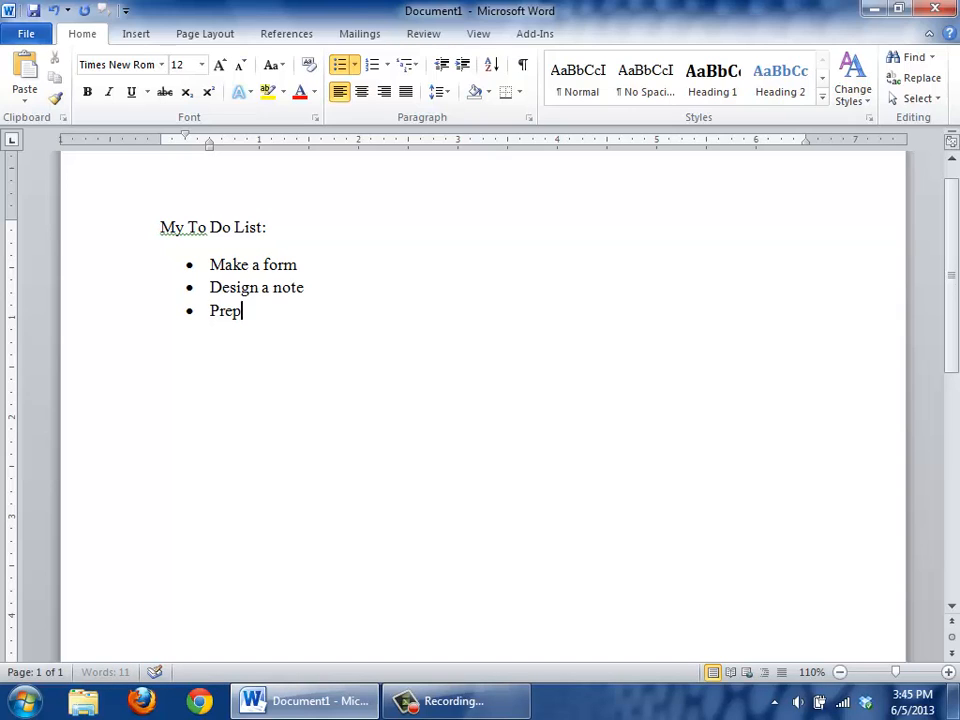
{"action": "type", "text": "are for a tas"}
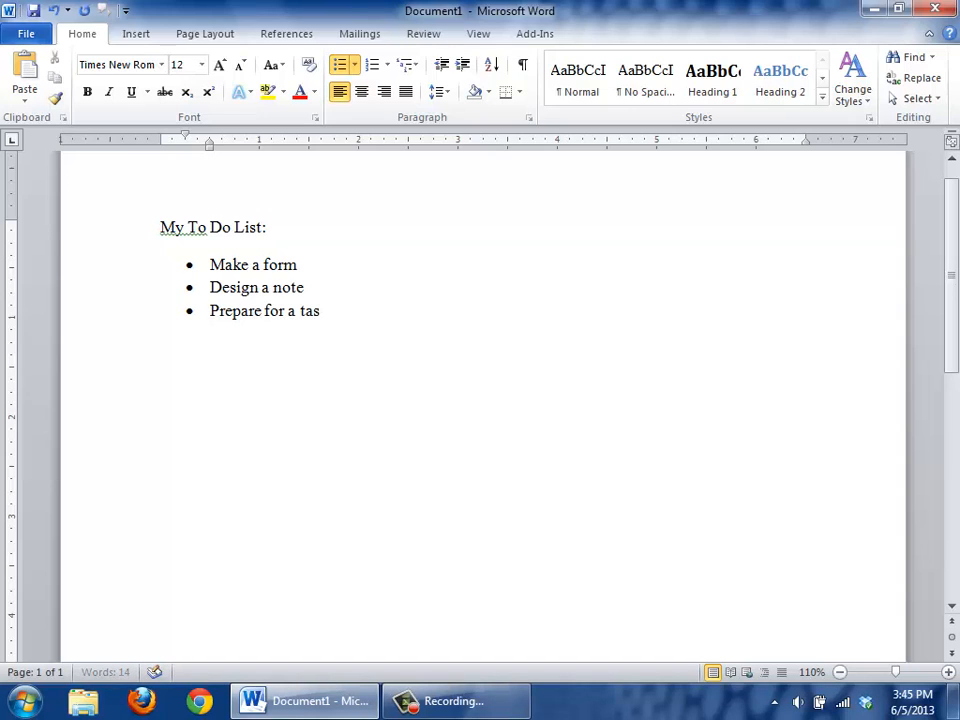
{"action": "type", "text": "k"}
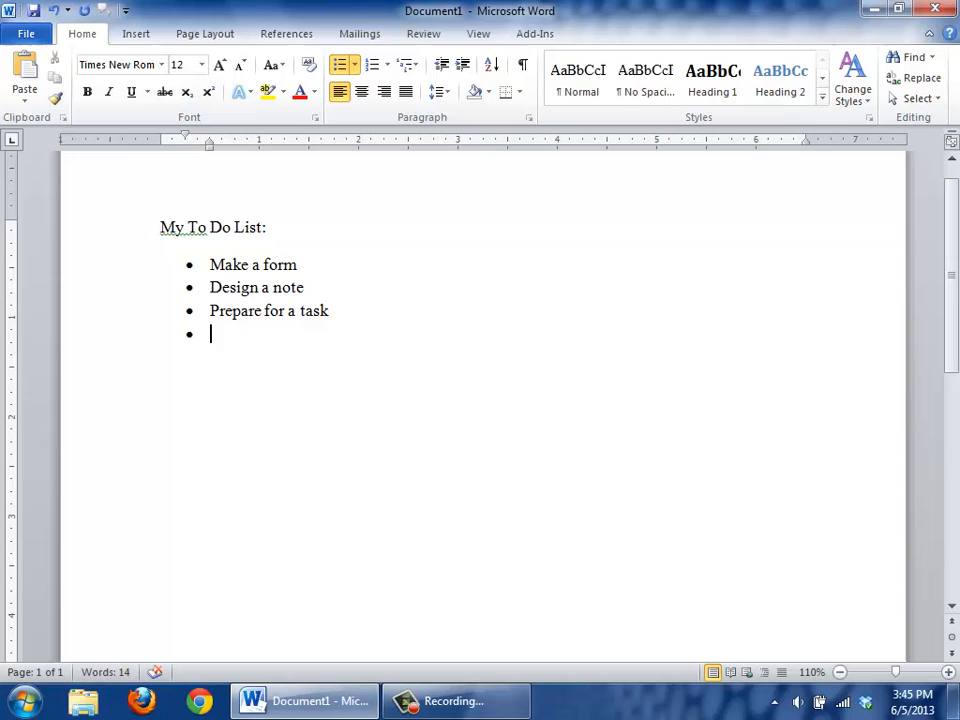
{"action": "type", "text": "Clean"}
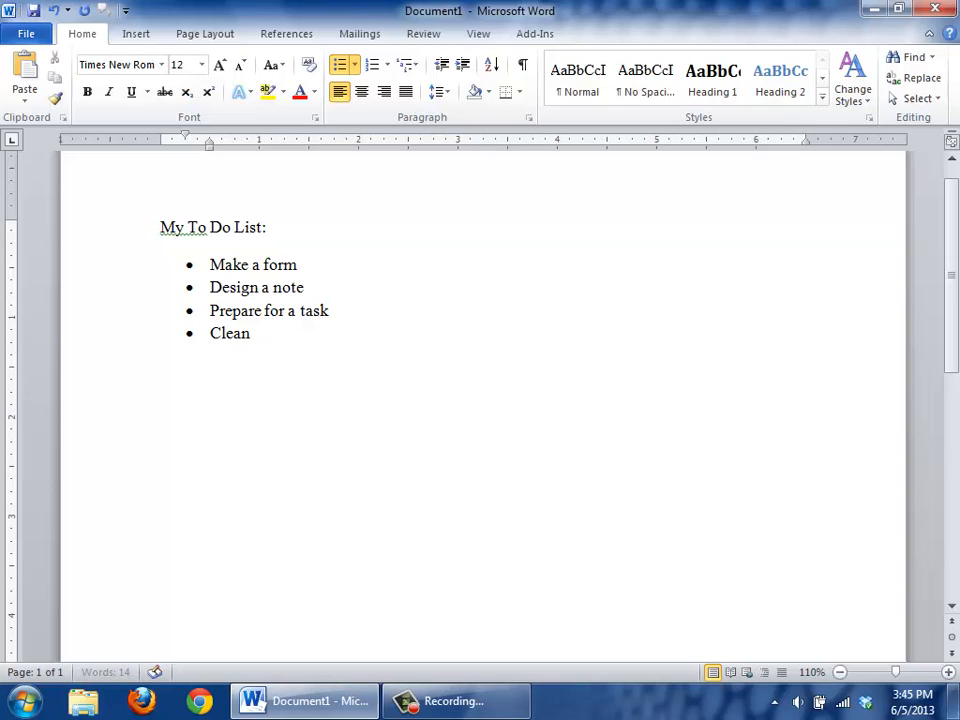
{"action": "type", "text": "my r"}
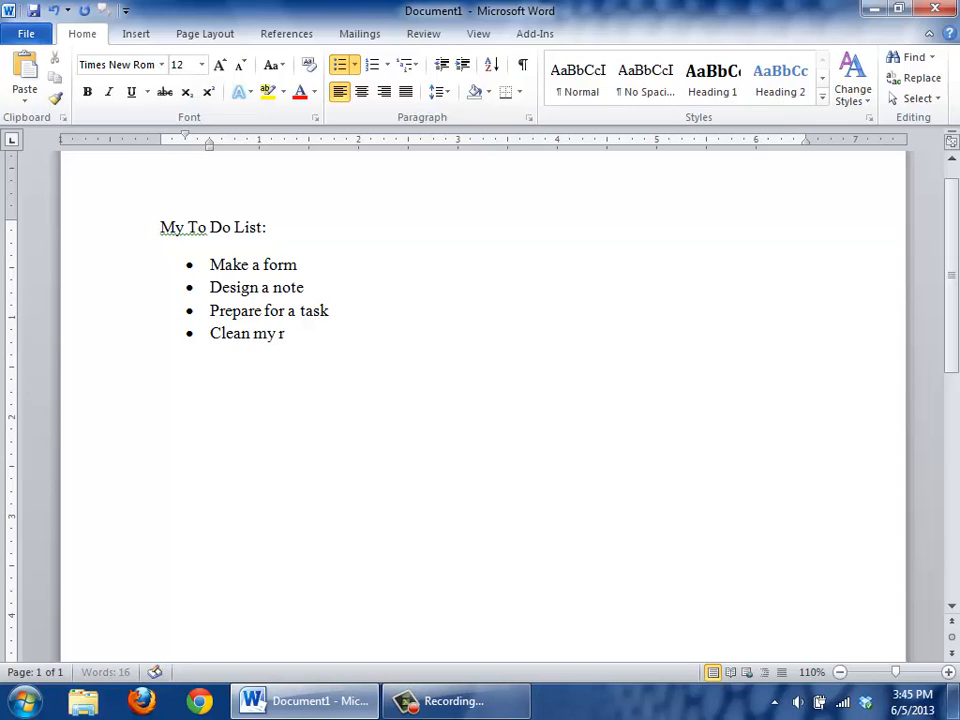
{"action": "type", "text": "oom"}
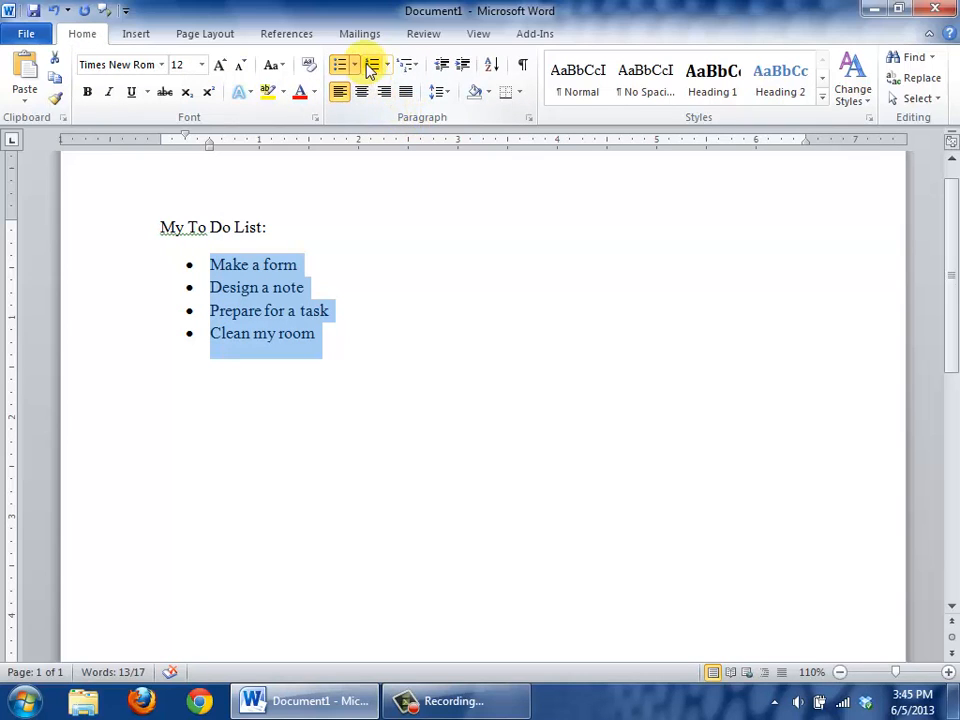
{"action": "mouse_move", "coordinate": [372, 64]}
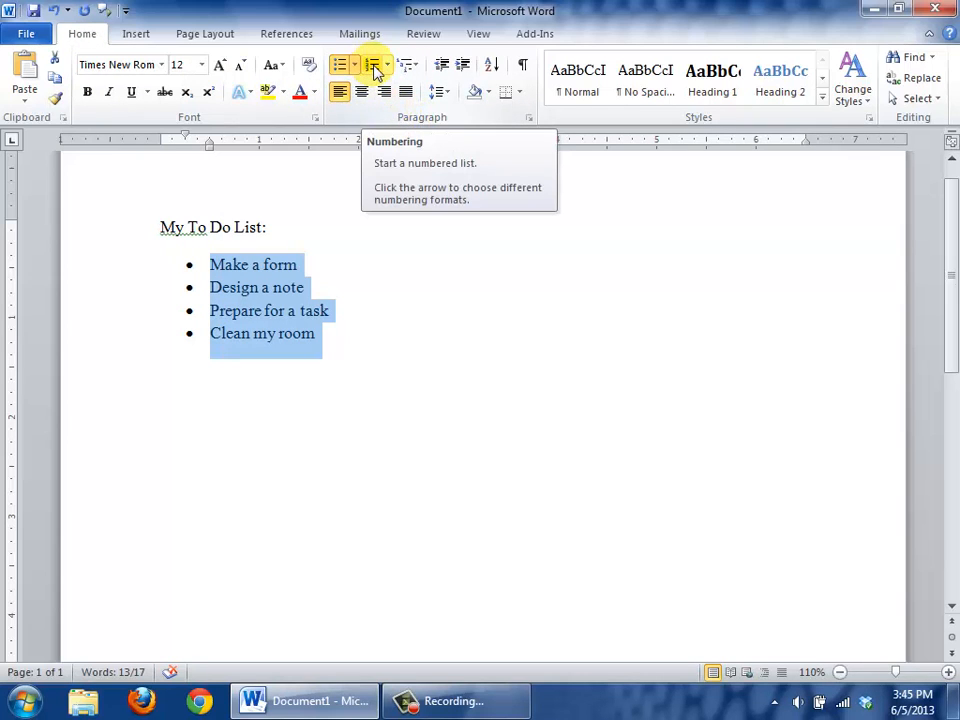
Convert the four bulleted tasks to a list numbered 1 through 4.
{"action": "left_click", "coordinate": [372, 64]}
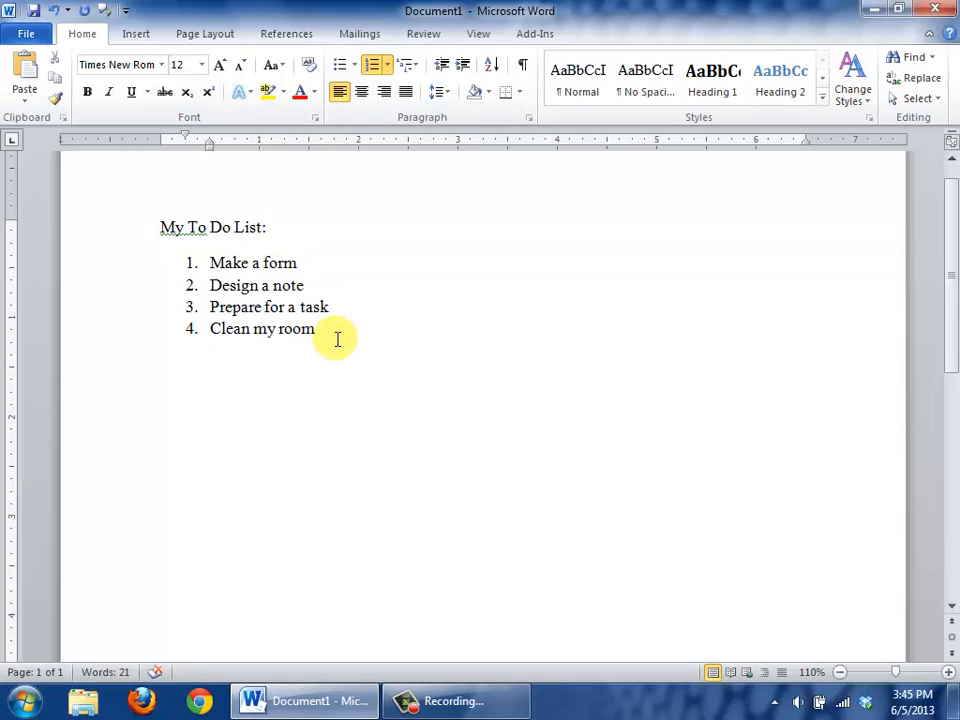
{"action": "left_click", "coordinate": [312, 328]}
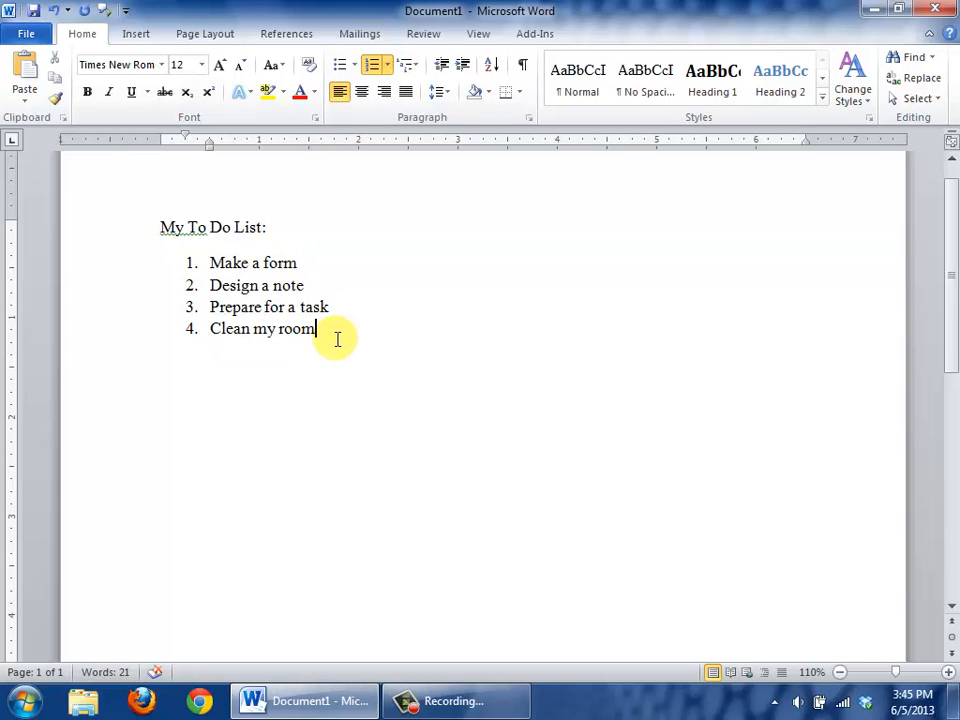